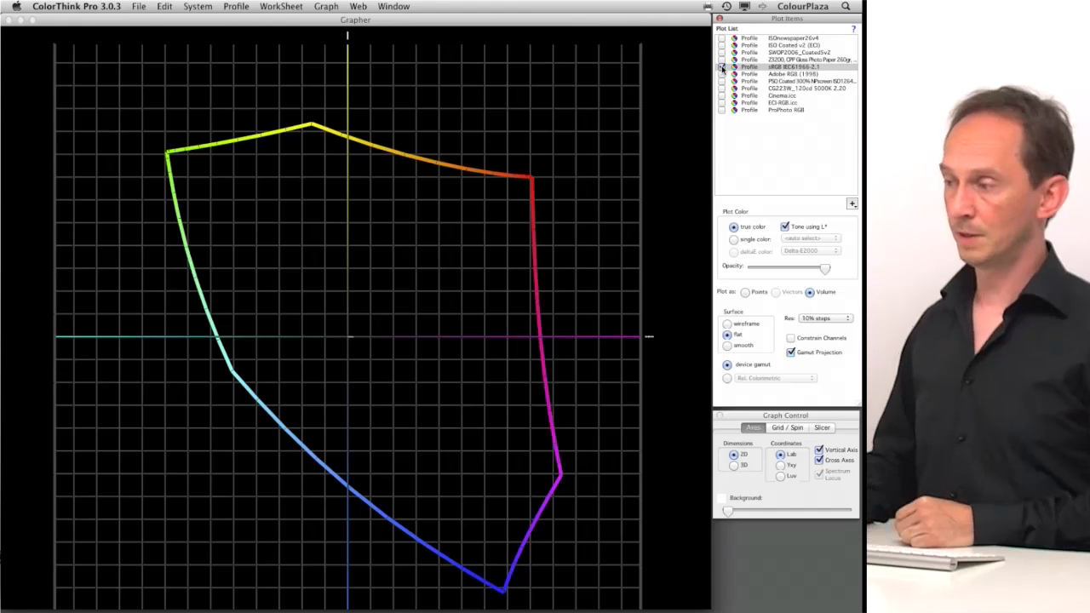
# View the sRGB gamut as a 3D Lab volume and orbit it to several angles.
pyautogui.click(722, 68)
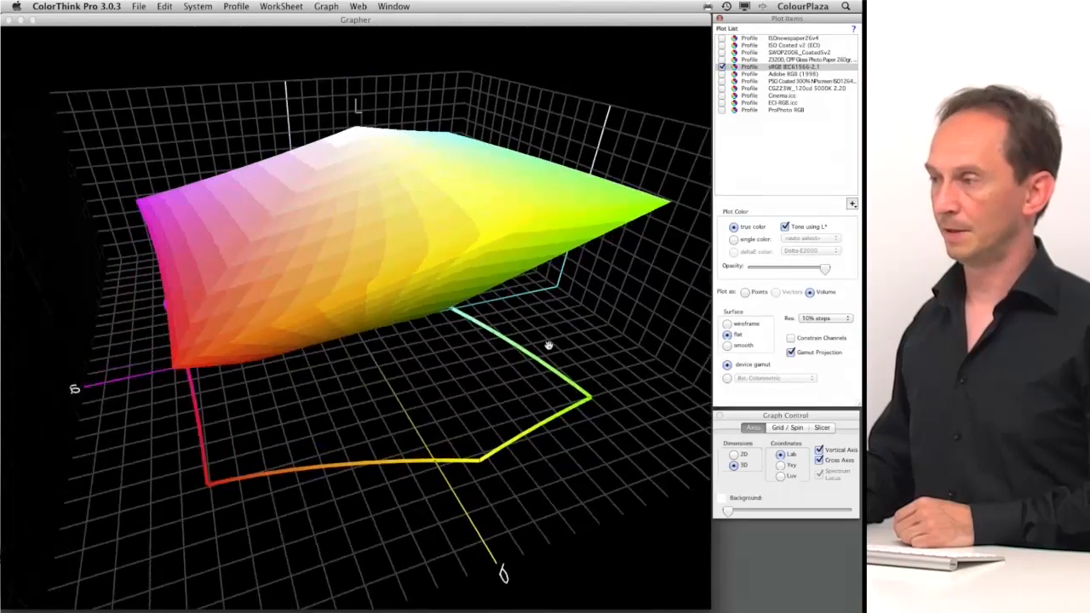
pyautogui.moveTo(548, 344); pyautogui.dragTo(613, 330)
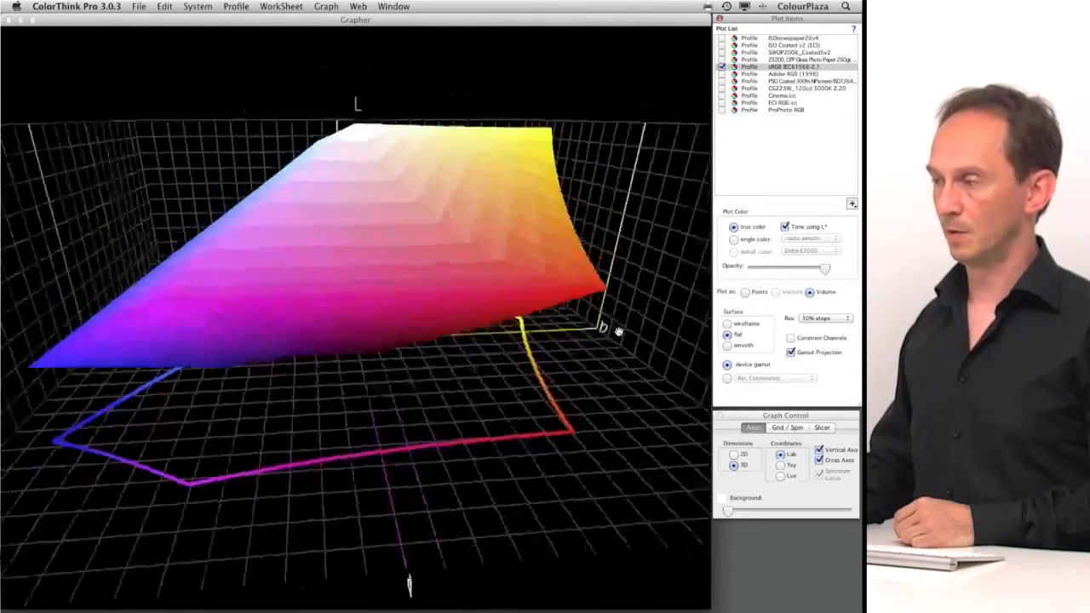
pyautogui.moveTo(620, 330); pyautogui.dragTo(630, 319)
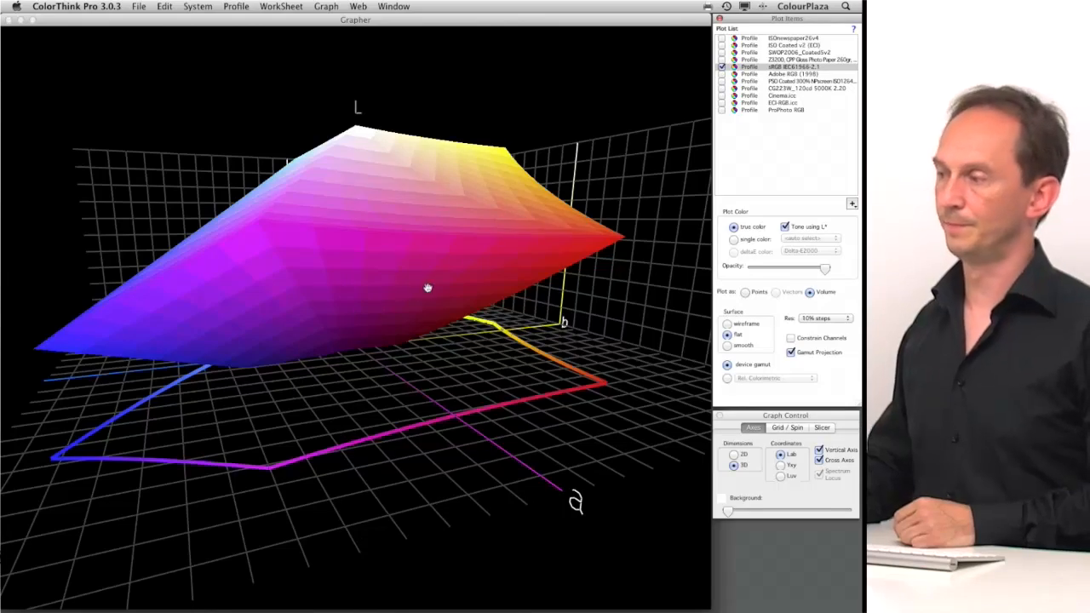
# Return to the flat 2D plot and overlay the Adobe RGB (1998) gamut on sRGB.
pyautogui.click(731, 453)
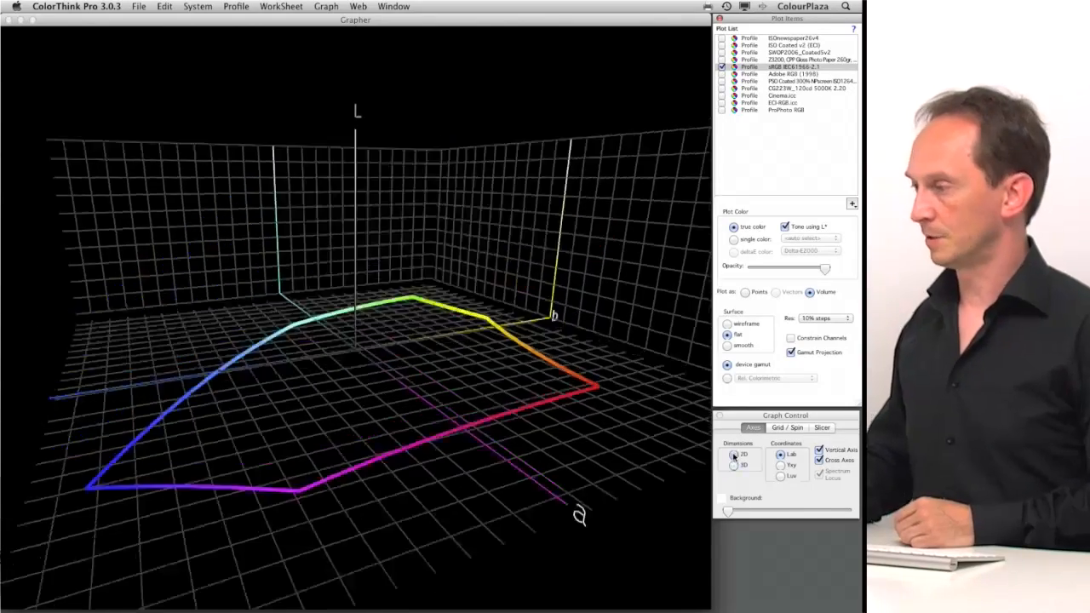
pyautogui.click(731, 455)
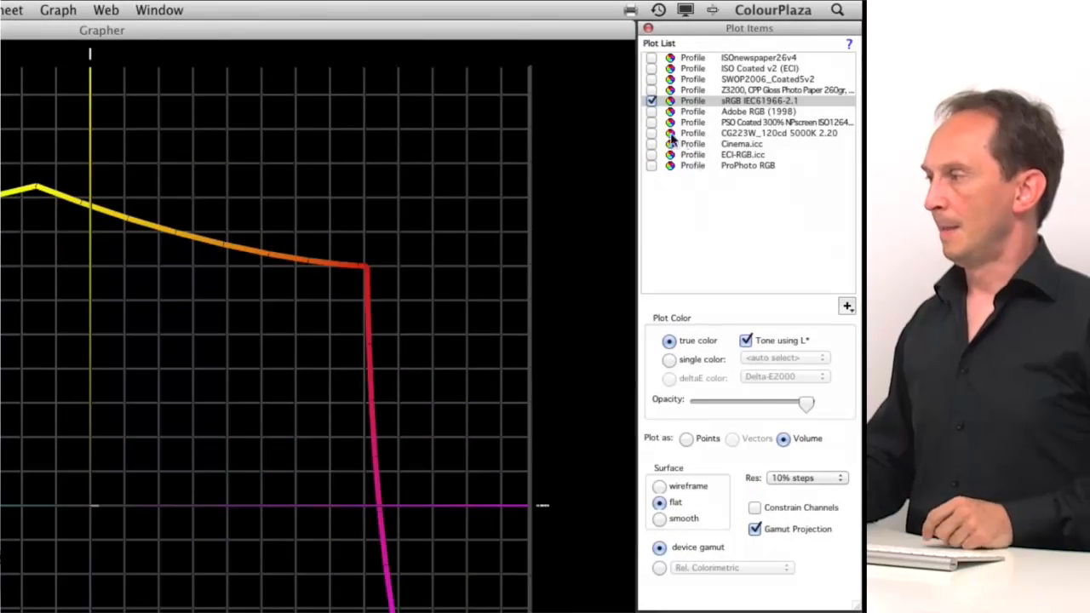
pyautogui.click(651, 112)
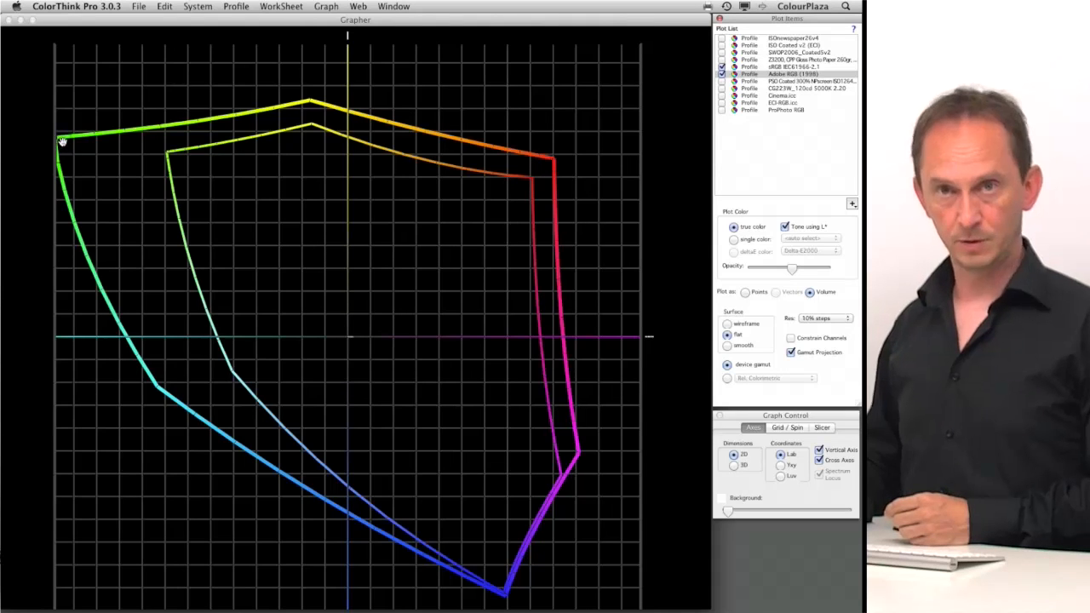
pyautogui.moveTo(375, 82)
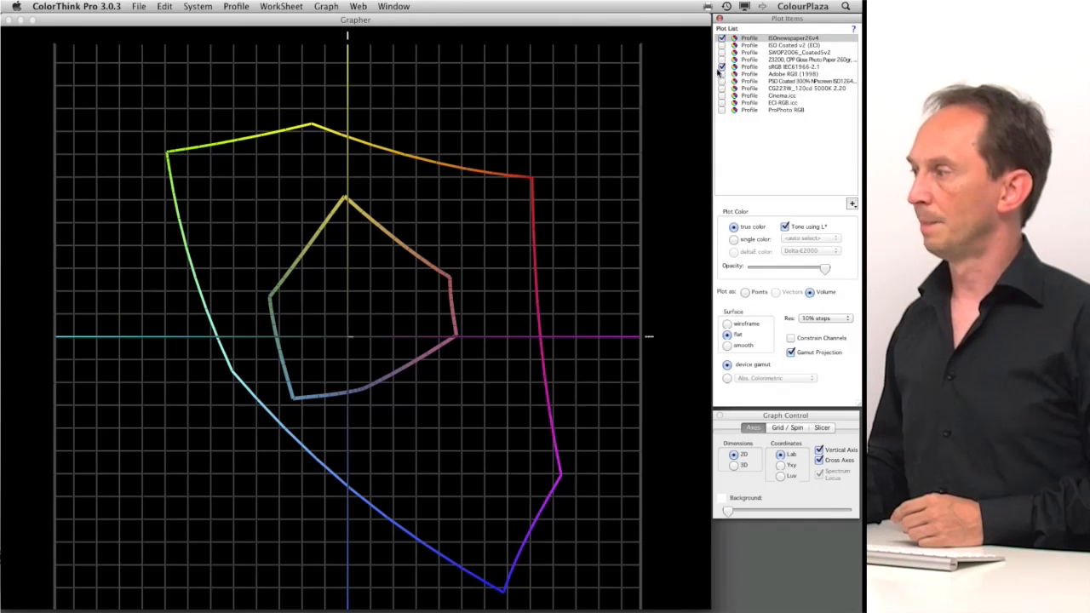
# Replace sRGB with ISO Coated v2 and SWOP2006 Coated gamuts and show them as 3D Lab volumes.
pyautogui.click(720, 67)
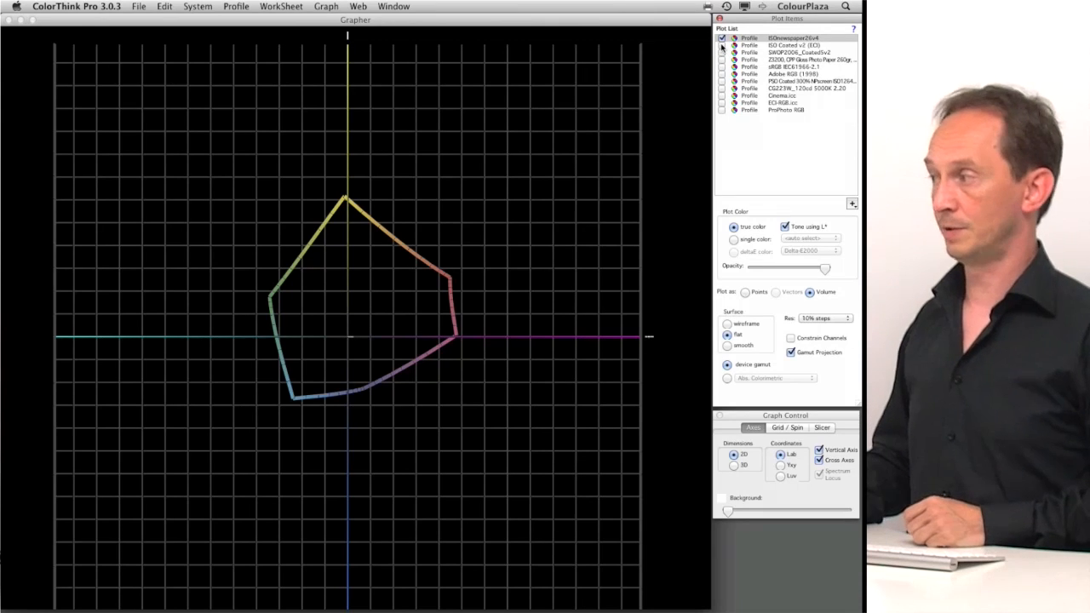
pyautogui.click(722, 53)
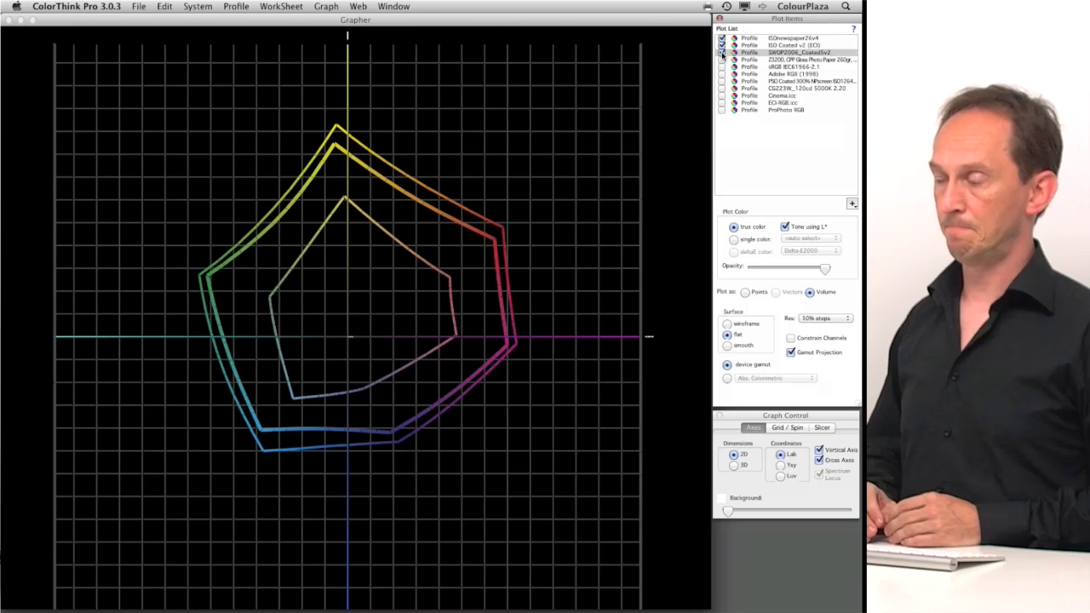
pyautogui.click(720, 54)
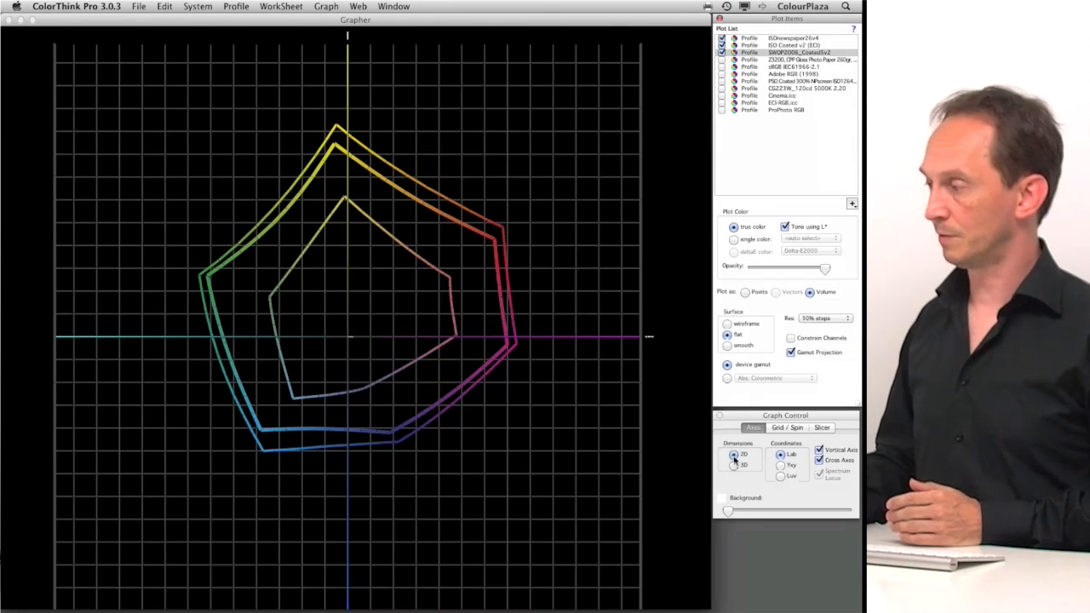
pyautogui.click(733, 465)
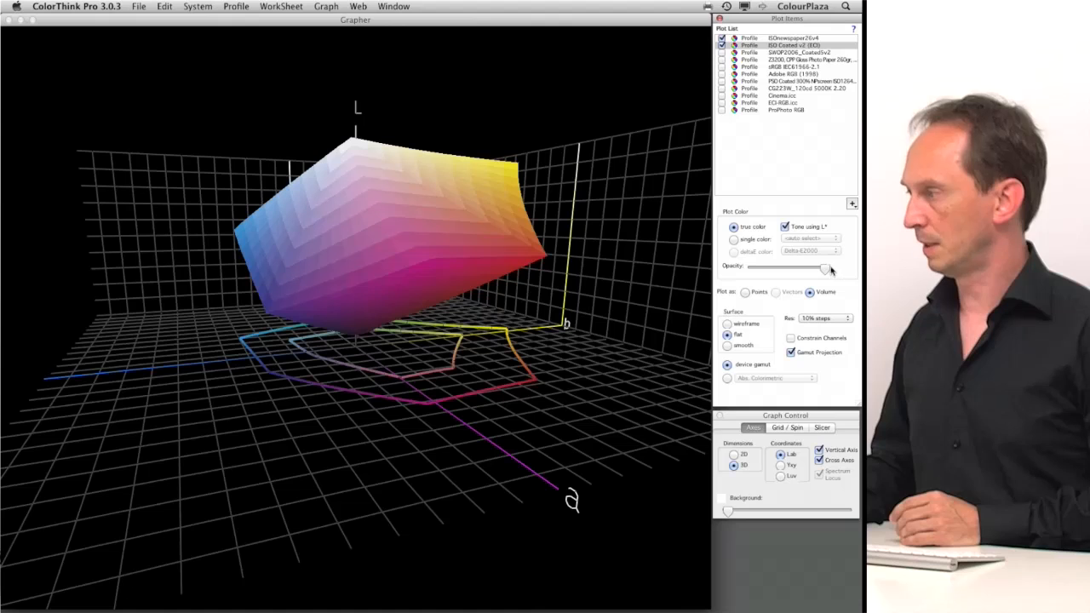
# Lower the gamut volume's opacity and orbit the overlapping 3D volumes from below and the side.
pyautogui.moveTo(824, 269); pyautogui.dragTo(792, 269)
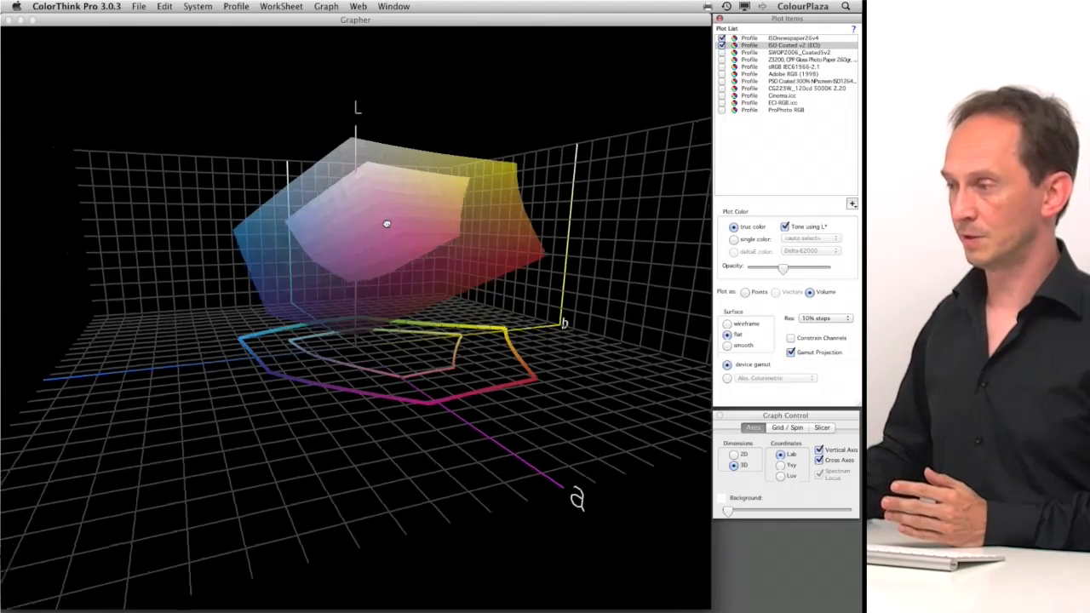
pyautogui.moveTo(385, 225); pyautogui.dragTo(453, 249)
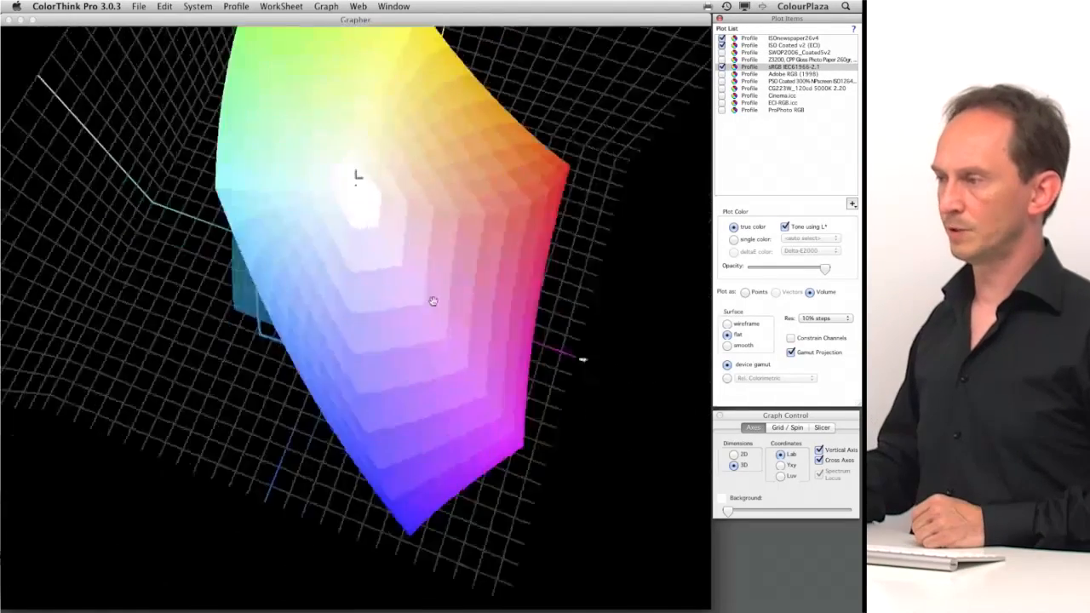
pyautogui.moveTo(433, 300); pyautogui.dragTo(465, 240)
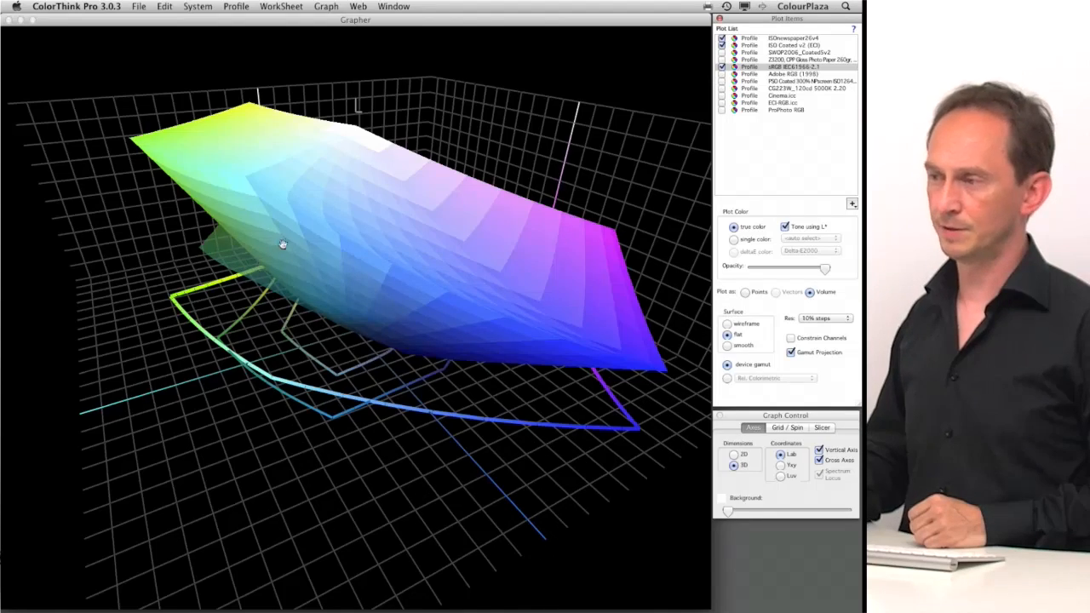
pyautogui.moveTo(283, 245); pyautogui.dragTo(266, 223)
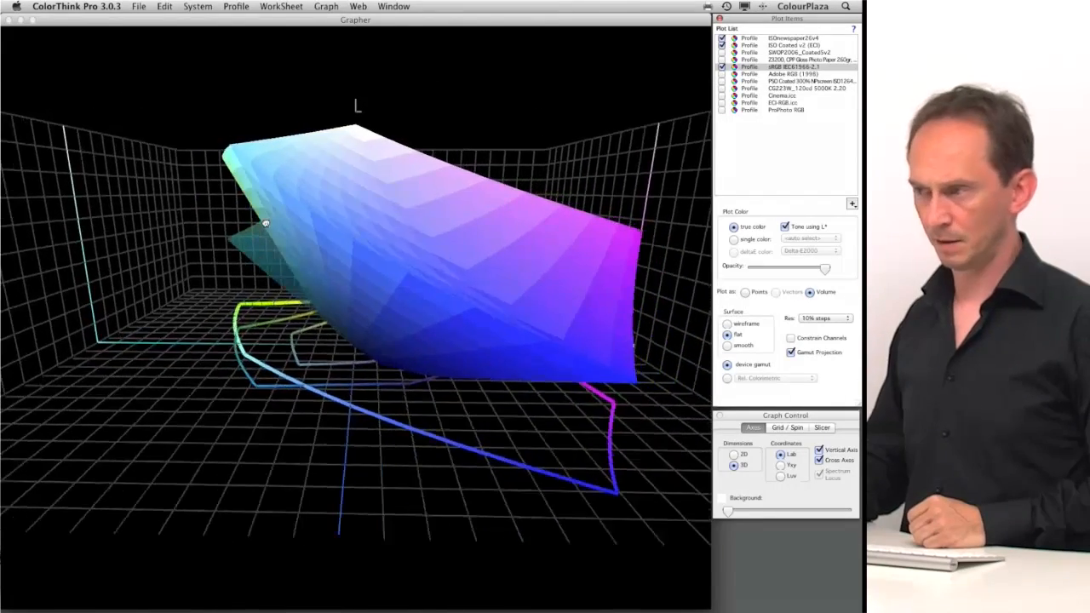
pyautogui.moveTo(265, 224); pyautogui.dragTo(303, 286)
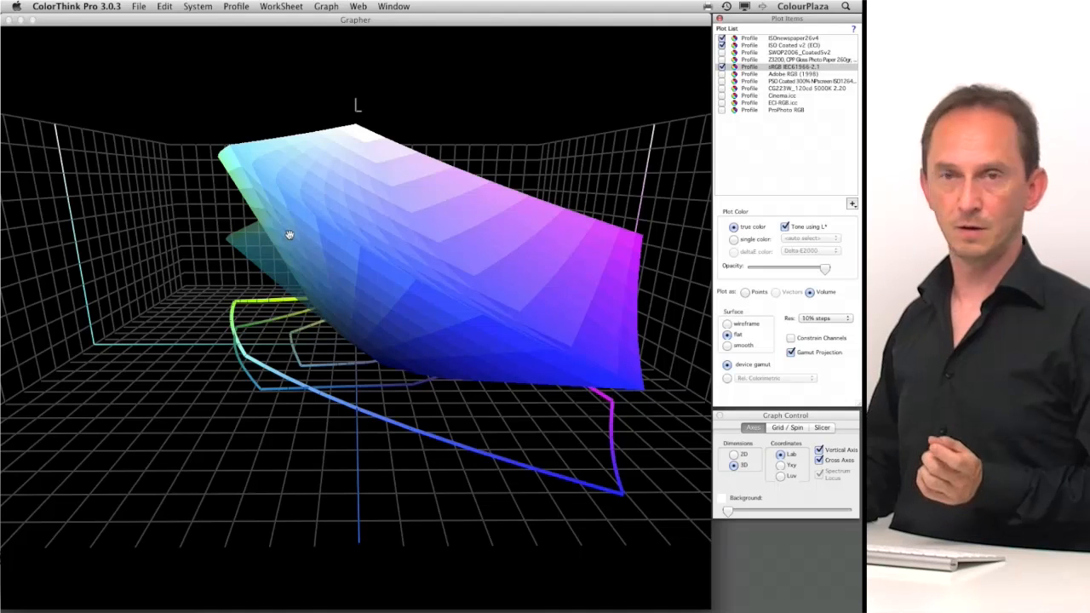
pyautogui.moveTo(606, 375)
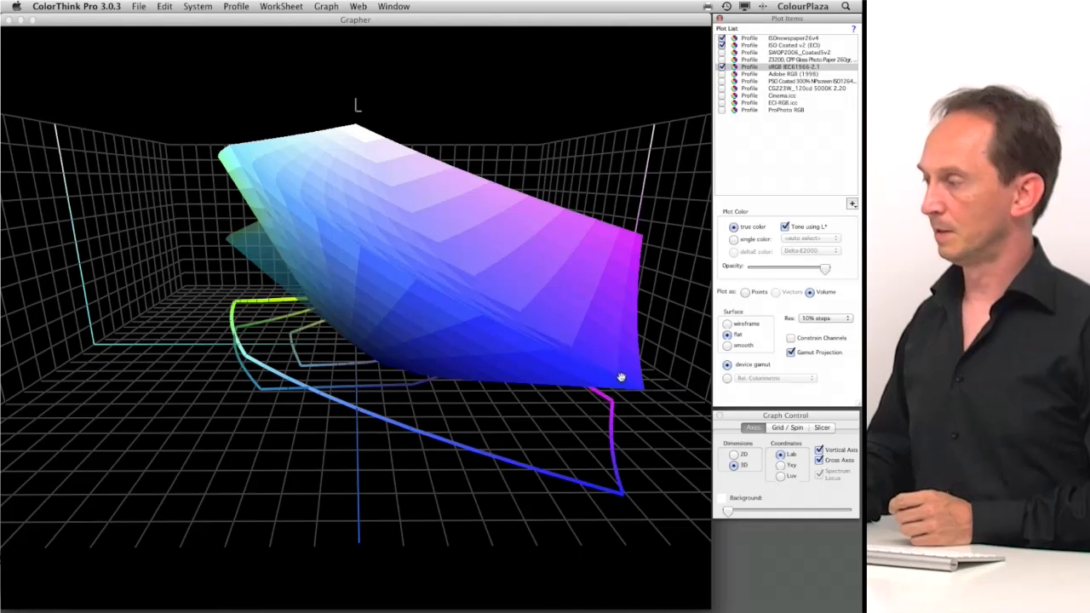
# Return the graph to the flat 2D Lab view with the Adobe RGB outline enclosing the print gamuts.
pyautogui.click(732, 453)
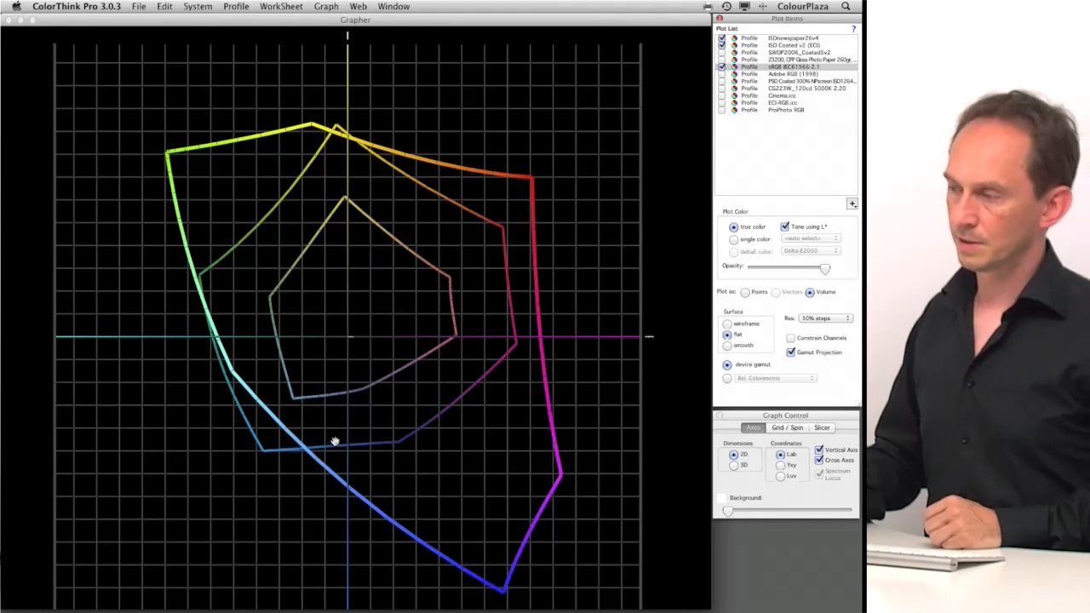
pyautogui.moveTo(227, 322)
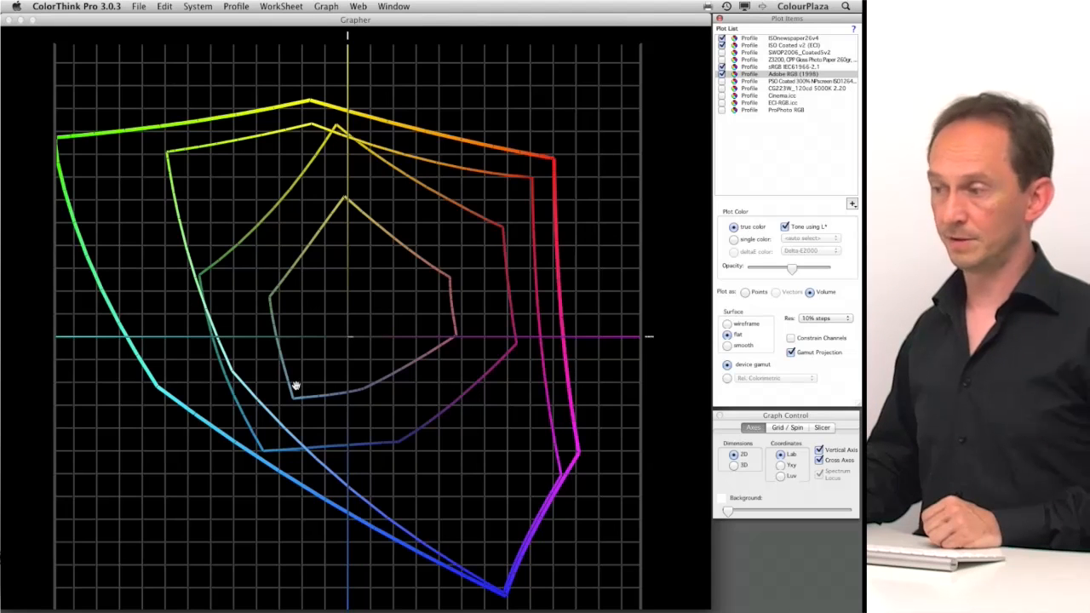
pyautogui.moveTo(381, 281)
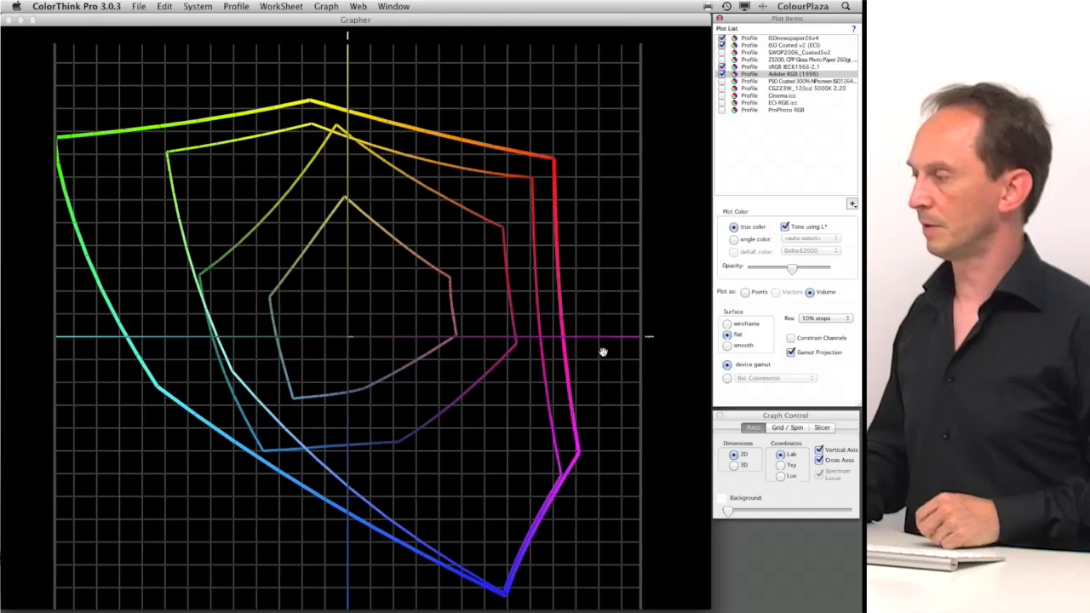
# Show the semi-matte paper printer gamut as a 3D Lab solid and rotate it to other angles.
pyautogui.click(732, 467)
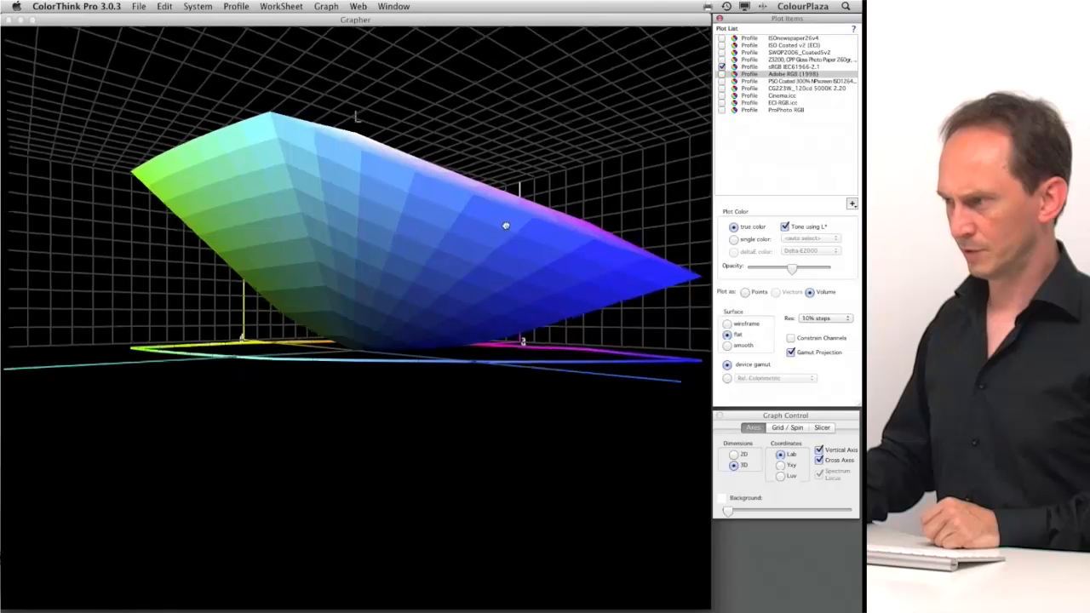
pyautogui.moveTo(504, 225); pyautogui.dragTo(354, 349)
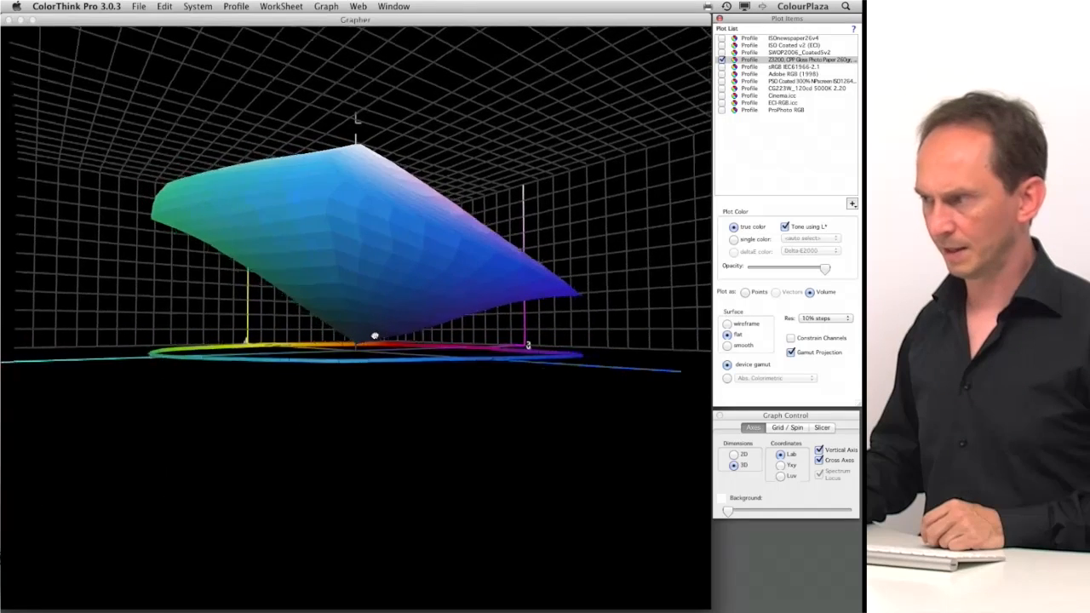
pyautogui.moveTo(375, 334); pyautogui.dragTo(356, 342)
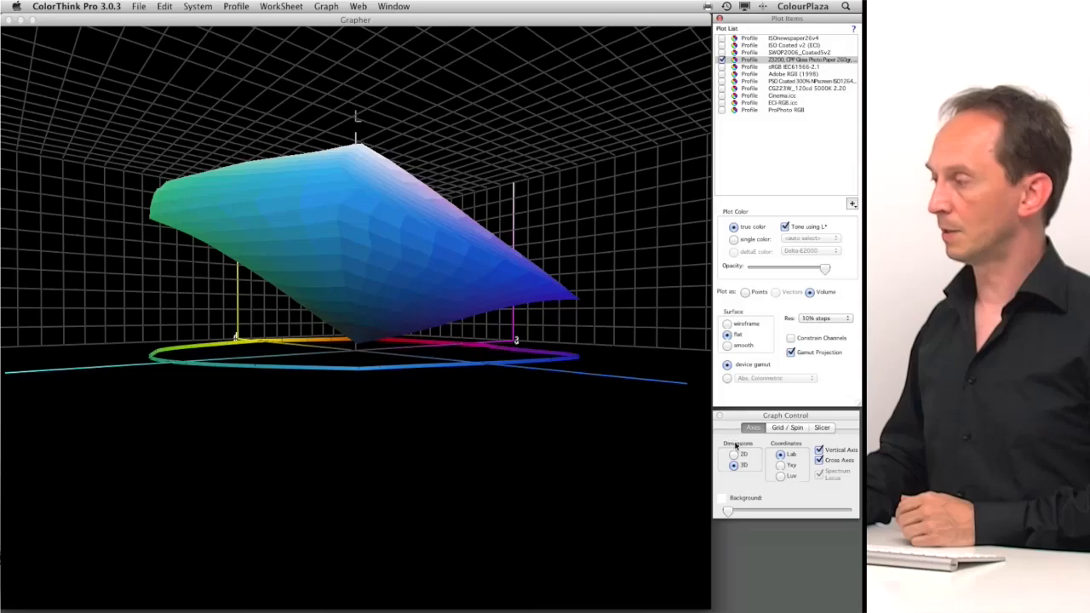
# Switch back to the 2D plot and compare the printer paper gamut with the ISO Coated press gamut.
pyautogui.click(732, 452)
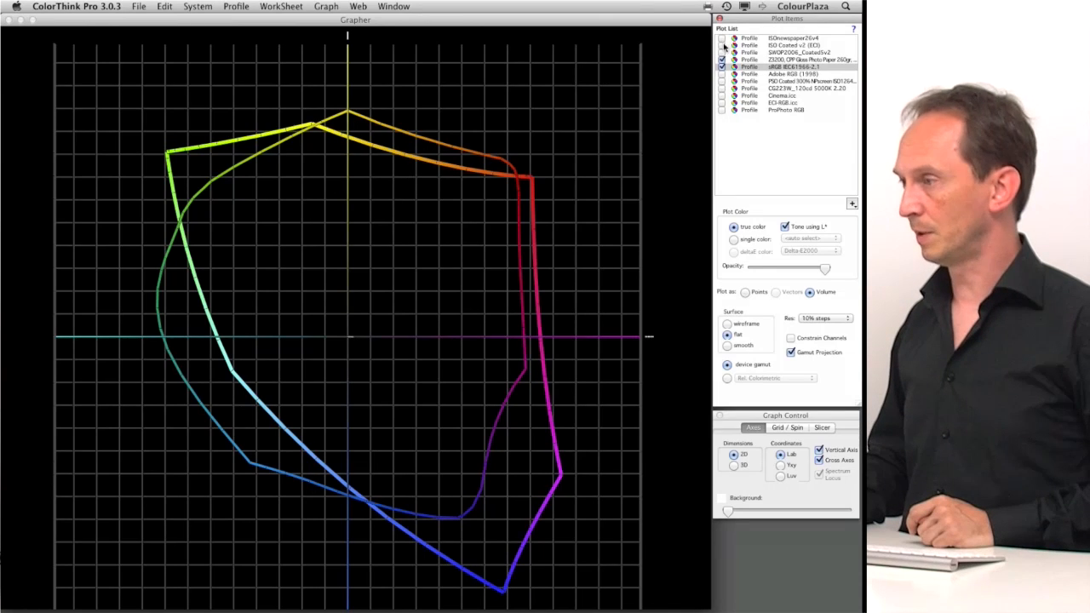
pyautogui.click(726, 44)
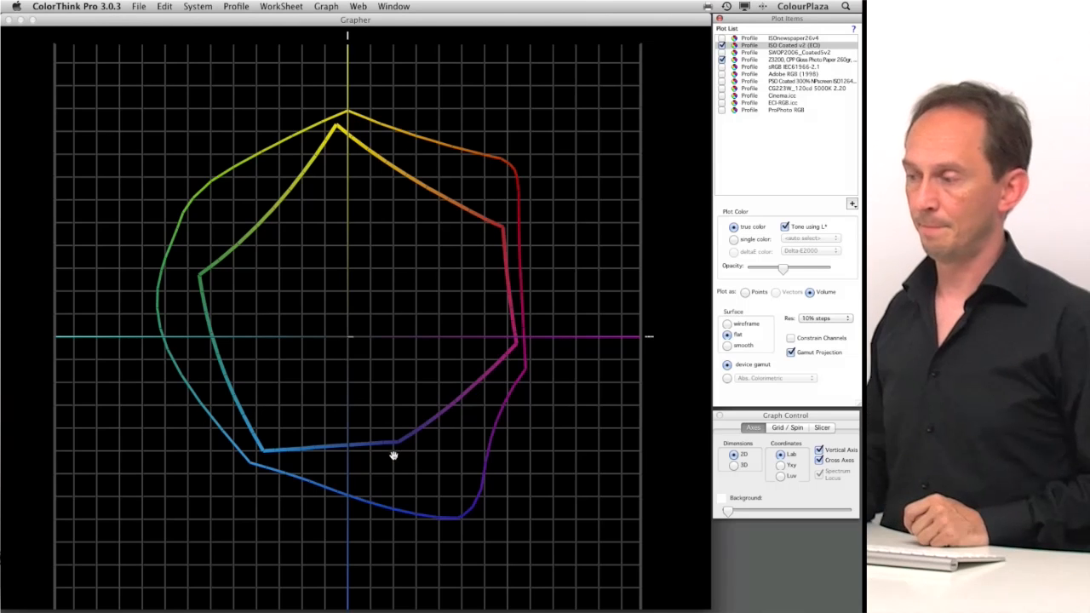
pyautogui.moveTo(654, 135)
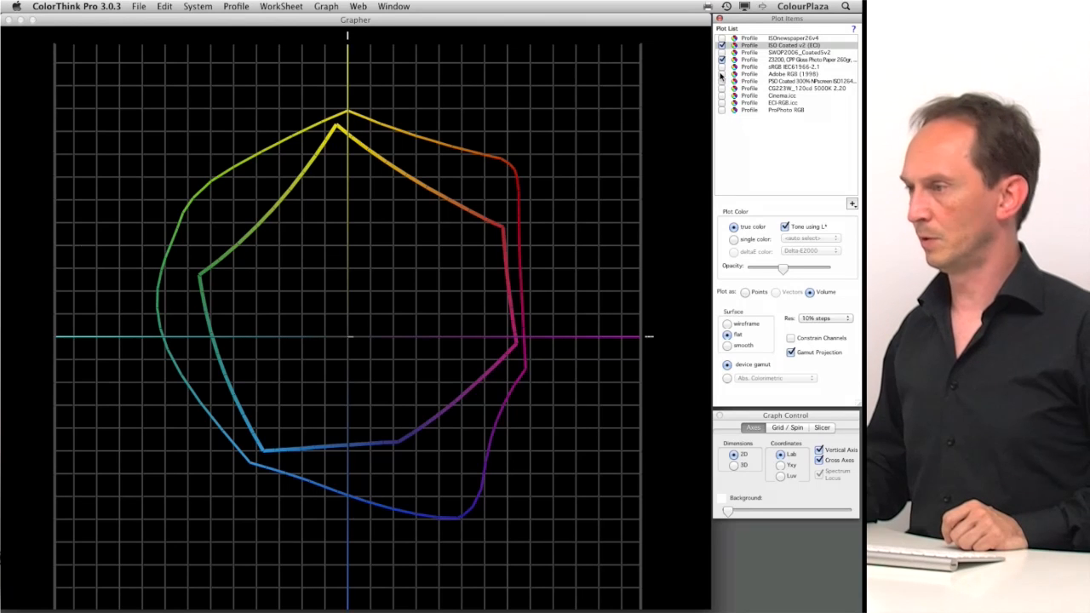
# Add Adobe RGB (1998) to the plot, then leave it as the only gamut outline shown.
pyautogui.click(720, 75)
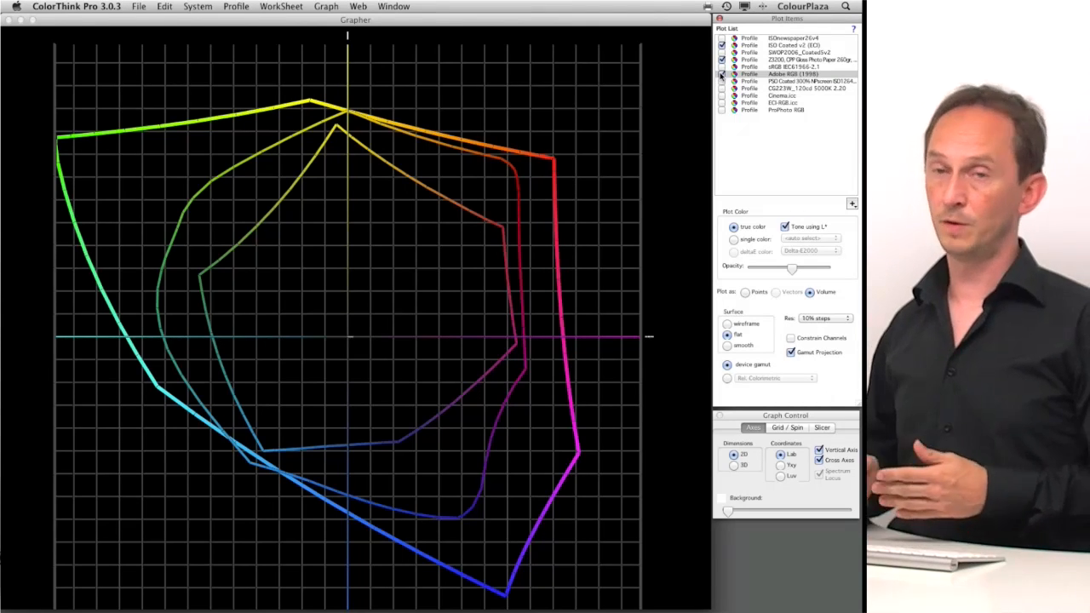
pyautogui.click(722, 75)
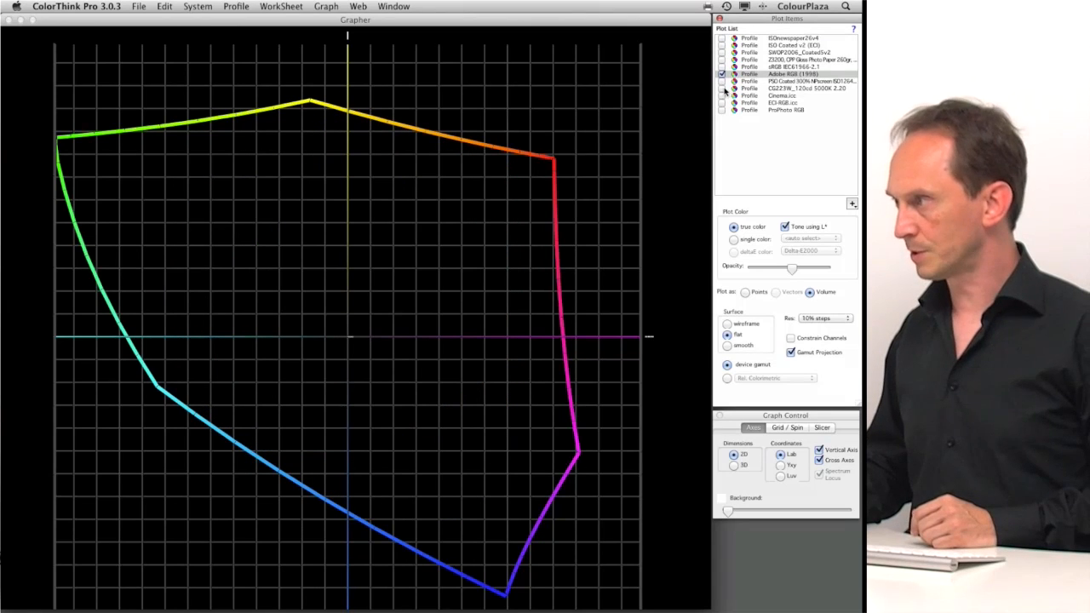
# Overlay a second RGB working space on Adobe RGB, then switch to sRGB versus the printer gamut.
pyautogui.click(722, 89)
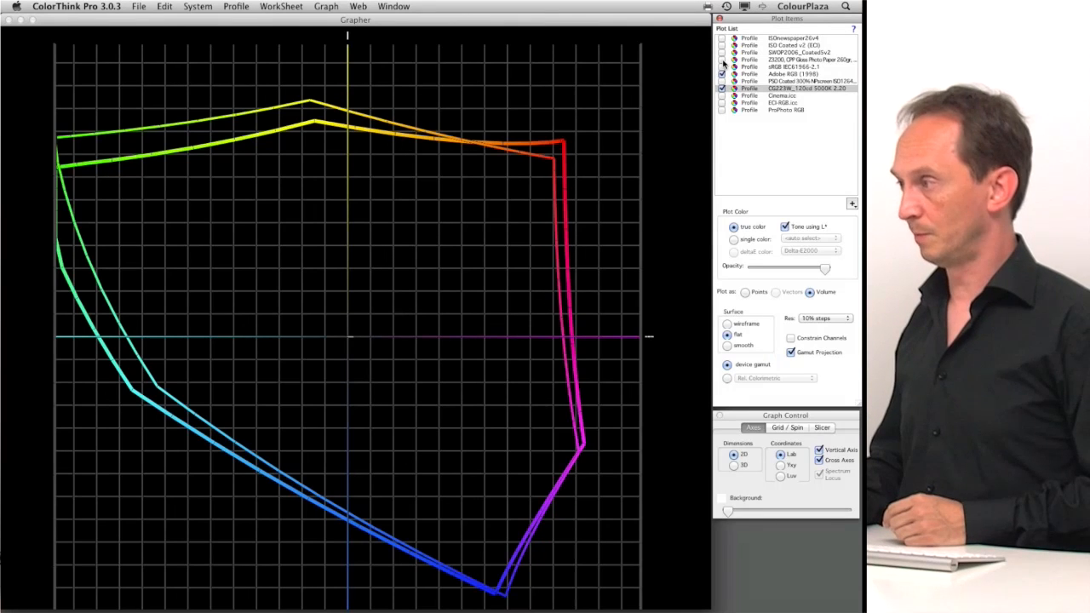
pyautogui.click(720, 60)
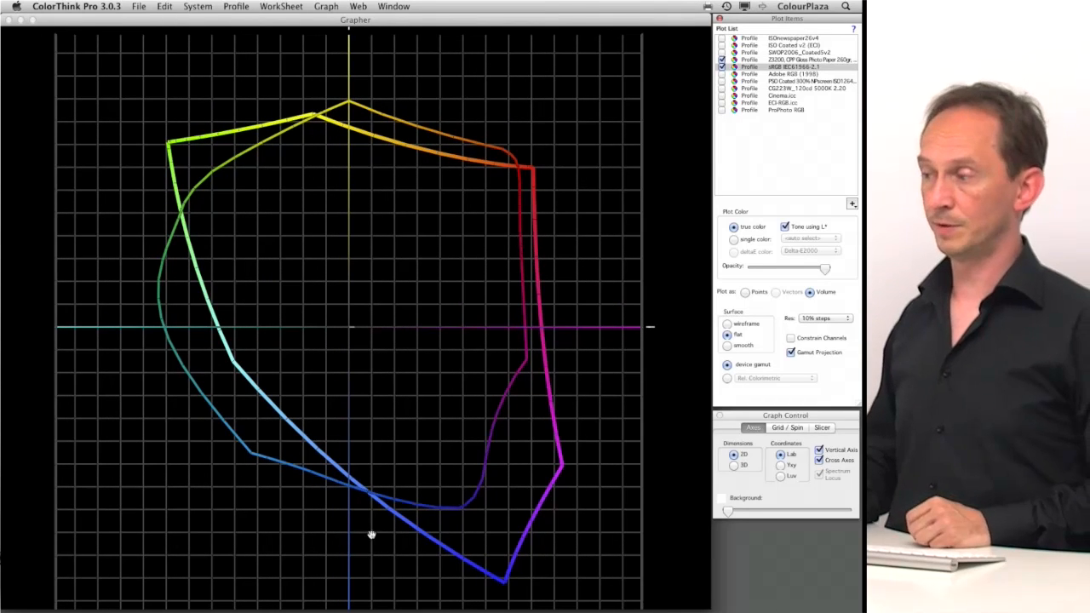
pyautogui.moveTo(538, 490)
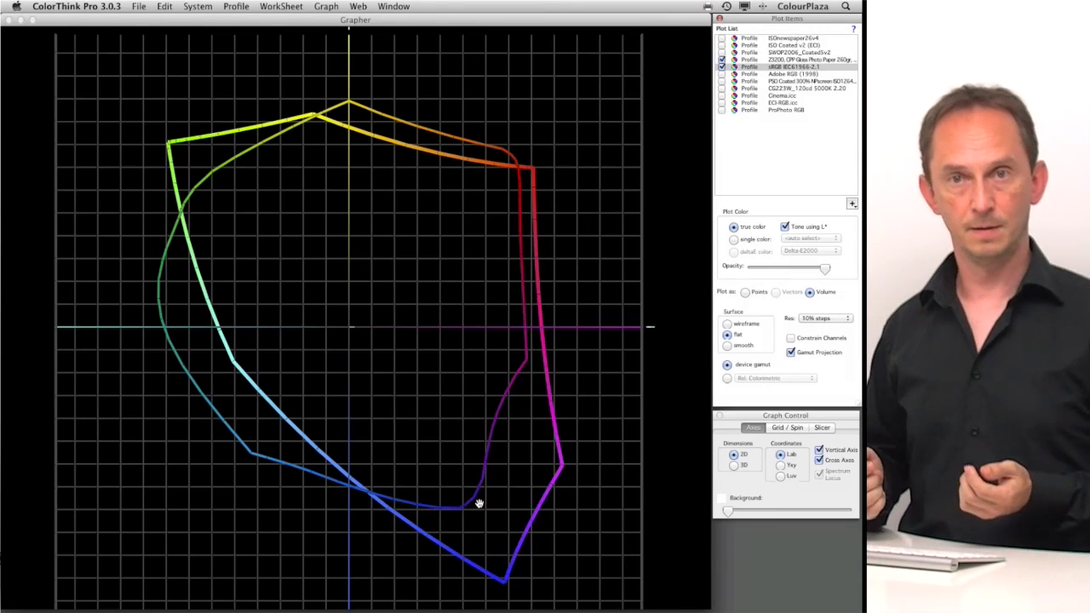
pyautogui.moveTo(671, 194)
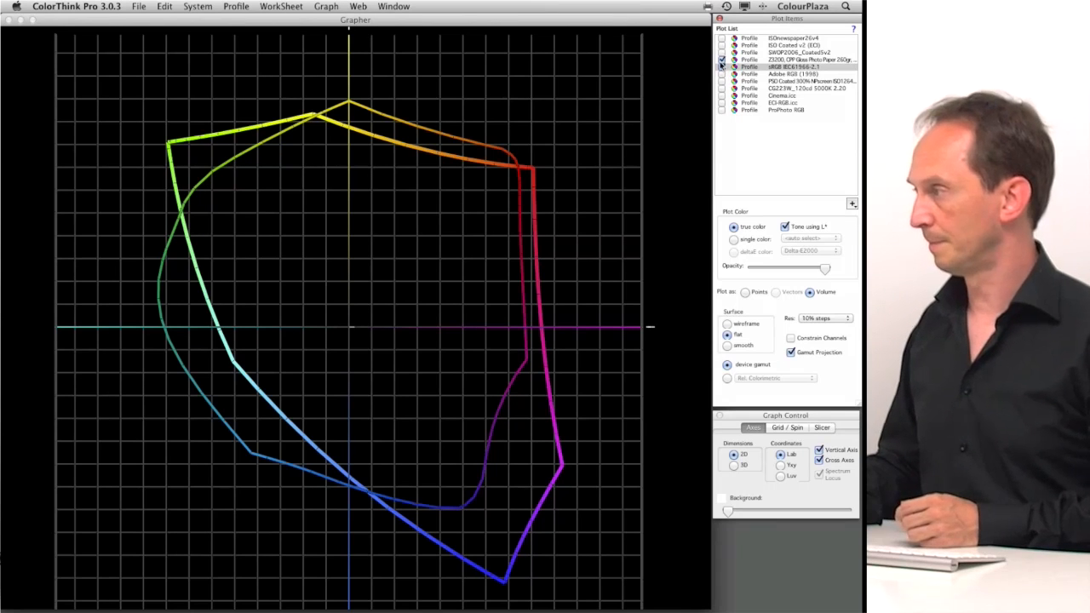
# Show the Adobe RGB (1998) outline alongside the sRGB gamut in the 2D Lab plot.
pyautogui.click(722, 73)
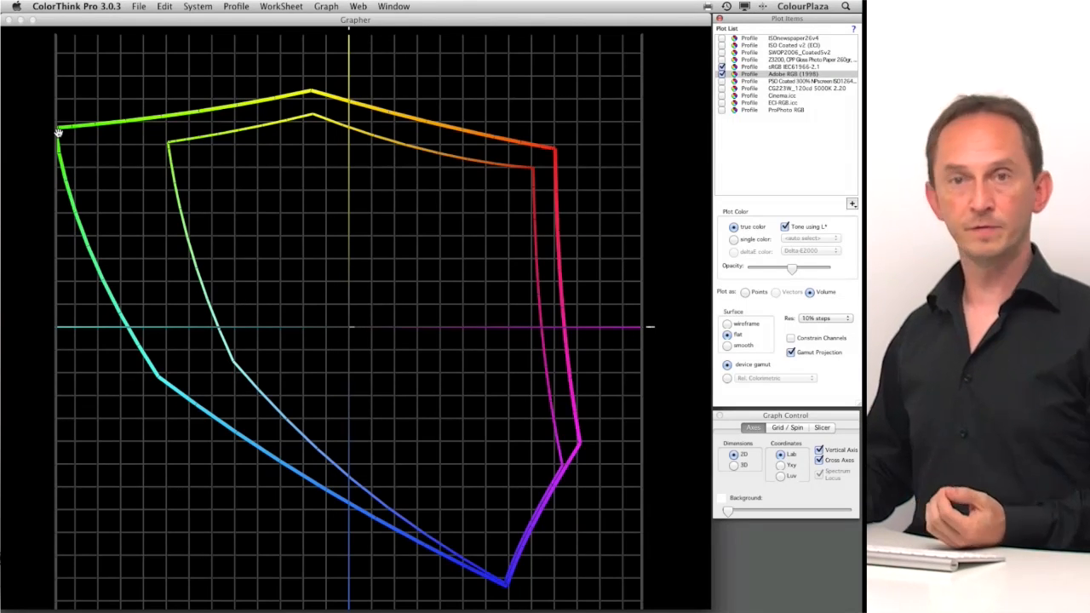
pyautogui.moveTo(78, 140)
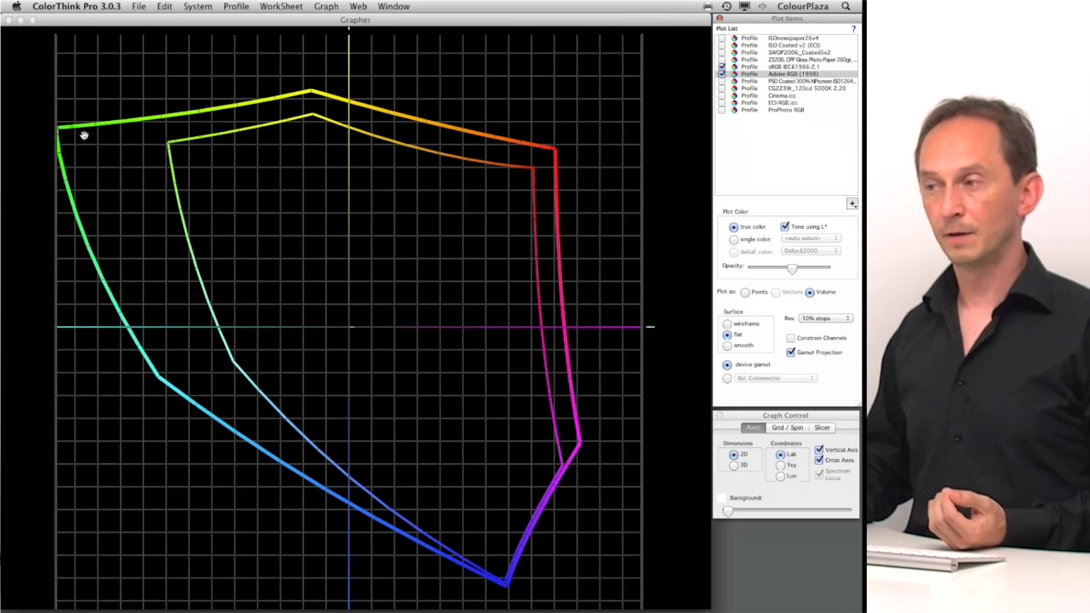
pyautogui.moveTo(219, 150)
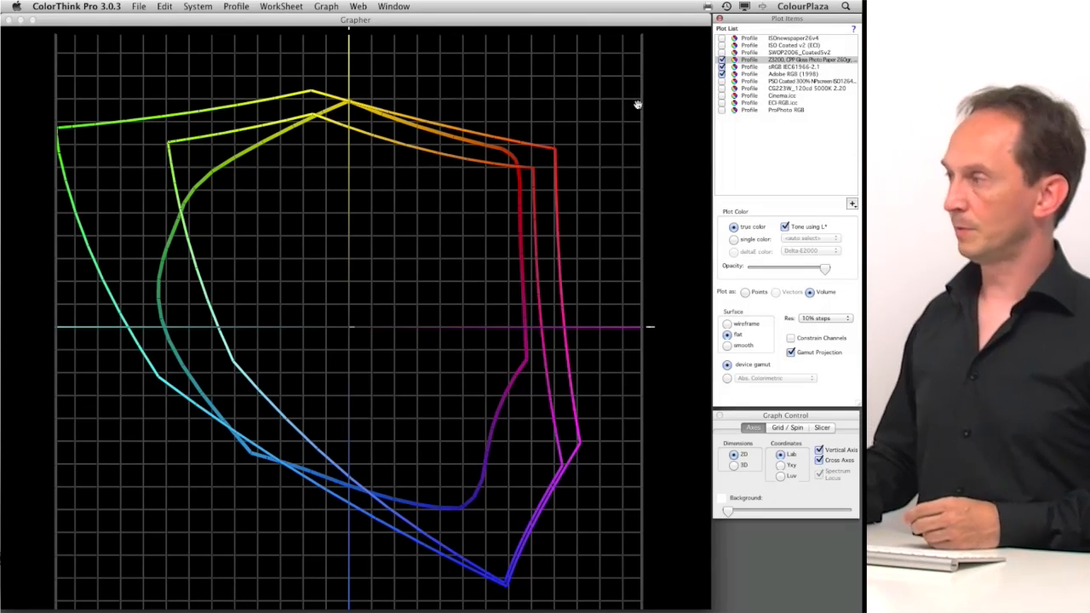
pyautogui.moveTo(664, 119)
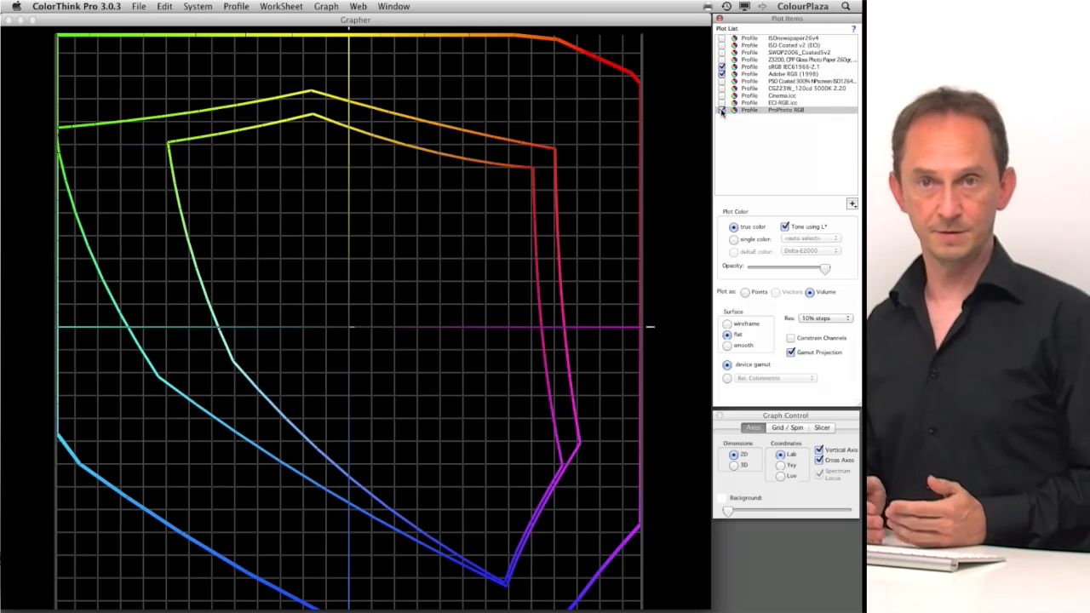
# Render the plotted gamuts as a 3D Lab solid and rotate it to inspect its shape.
pyautogui.click(722, 109)
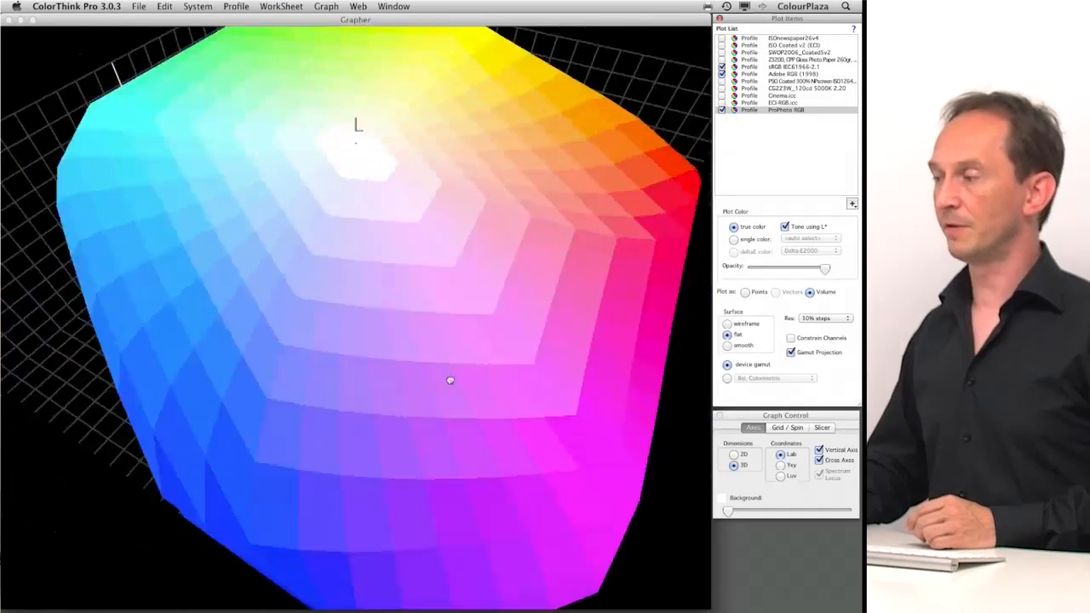
pyautogui.moveTo(450, 381); pyautogui.dragTo(449, 373)
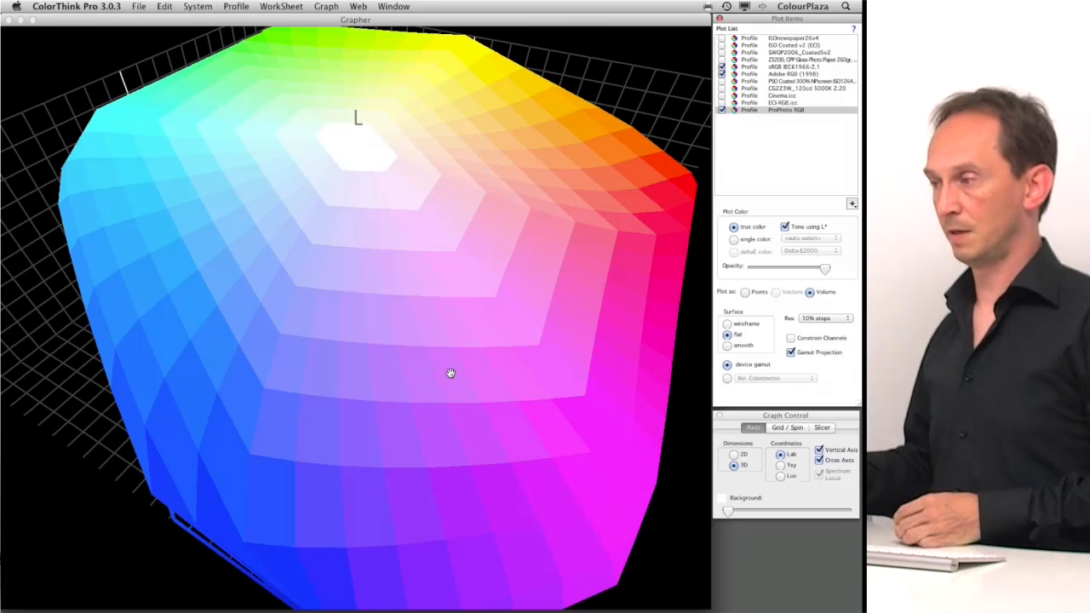
pyautogui.moveTo(613, 318)
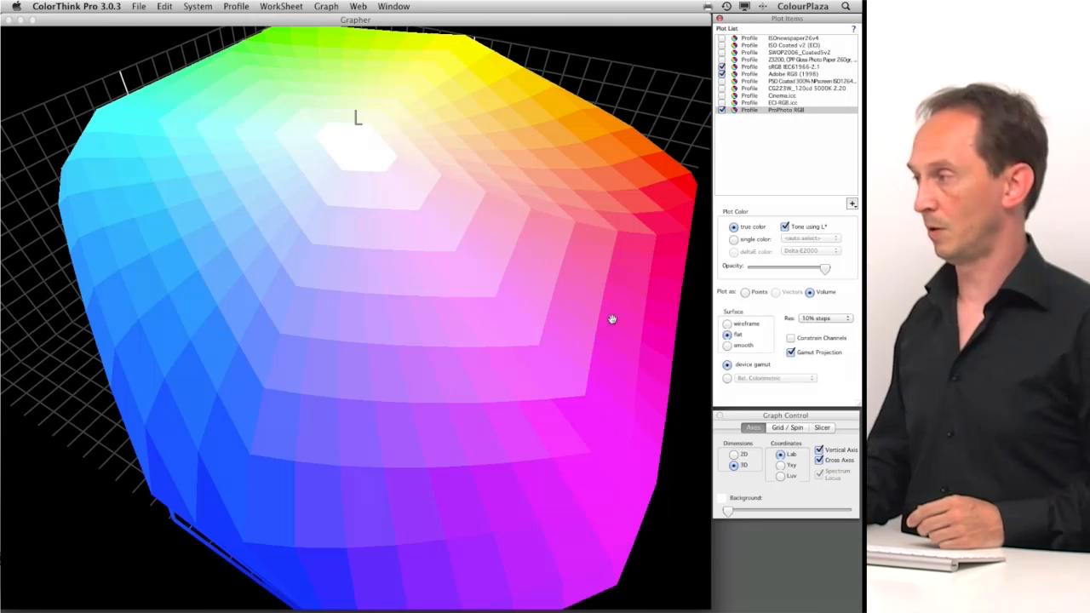